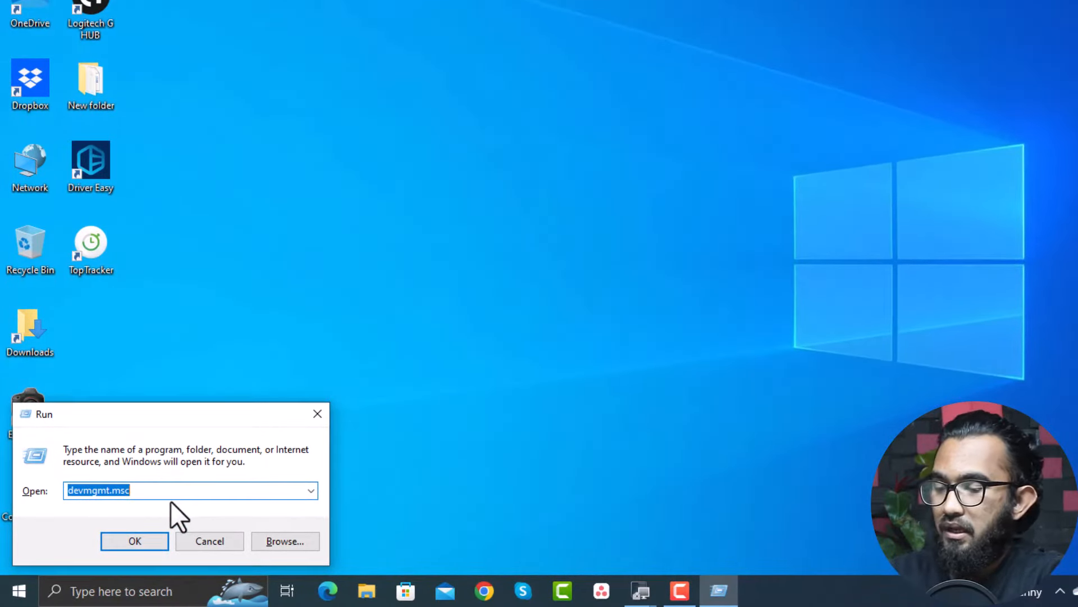
- Run 'control appwiz.cpl' to show Programs and Features
type("control appwiz.cpl")
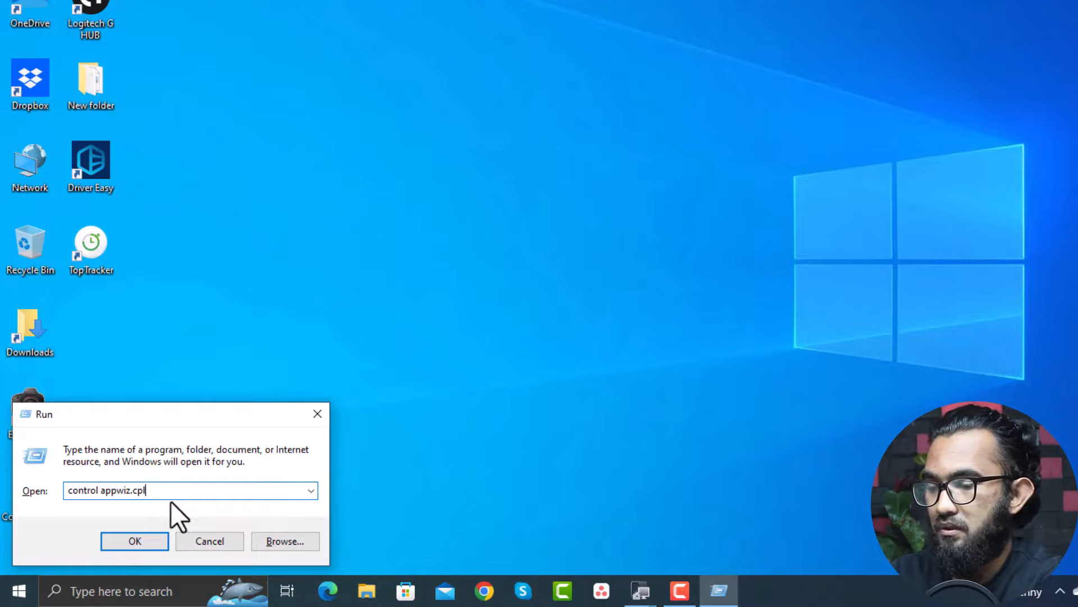
left_click(135, 541)
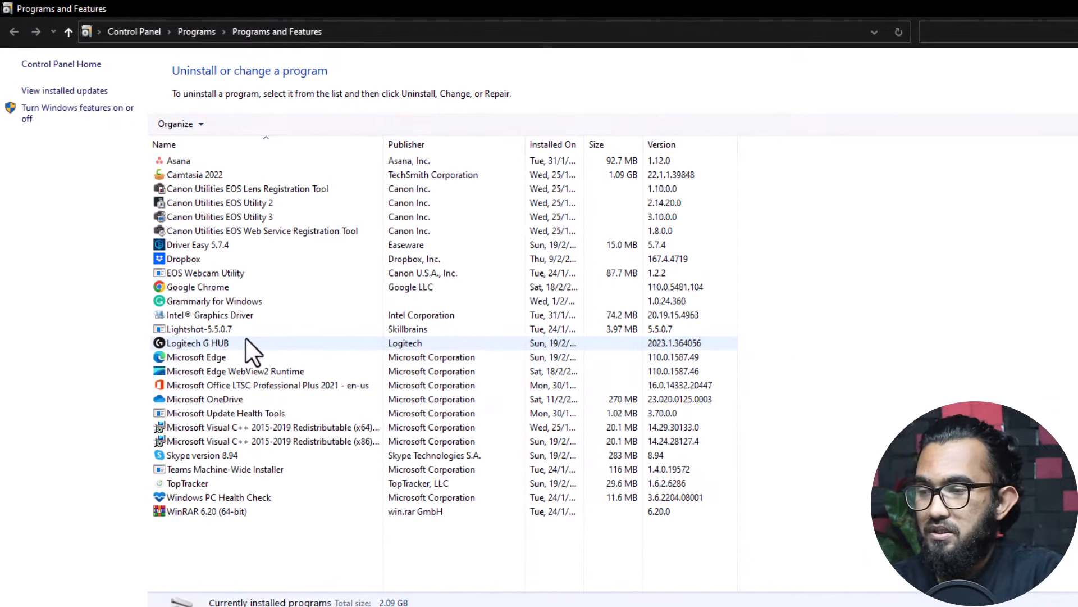
mouse_move(231, 362)
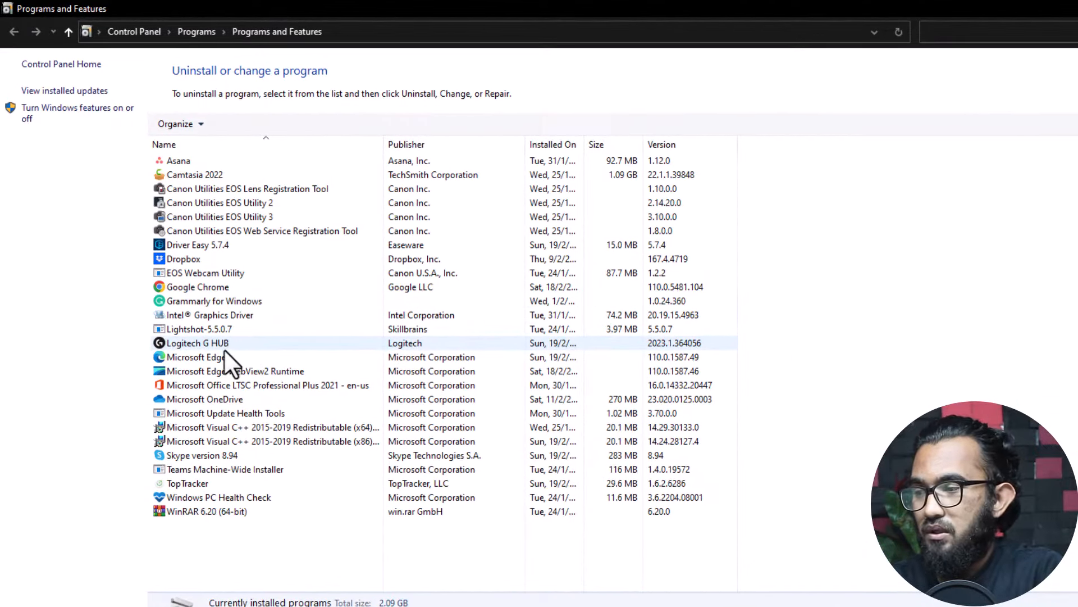
- Bring up the context menu for the Logitech G HUB entry
right_click(197, 343)
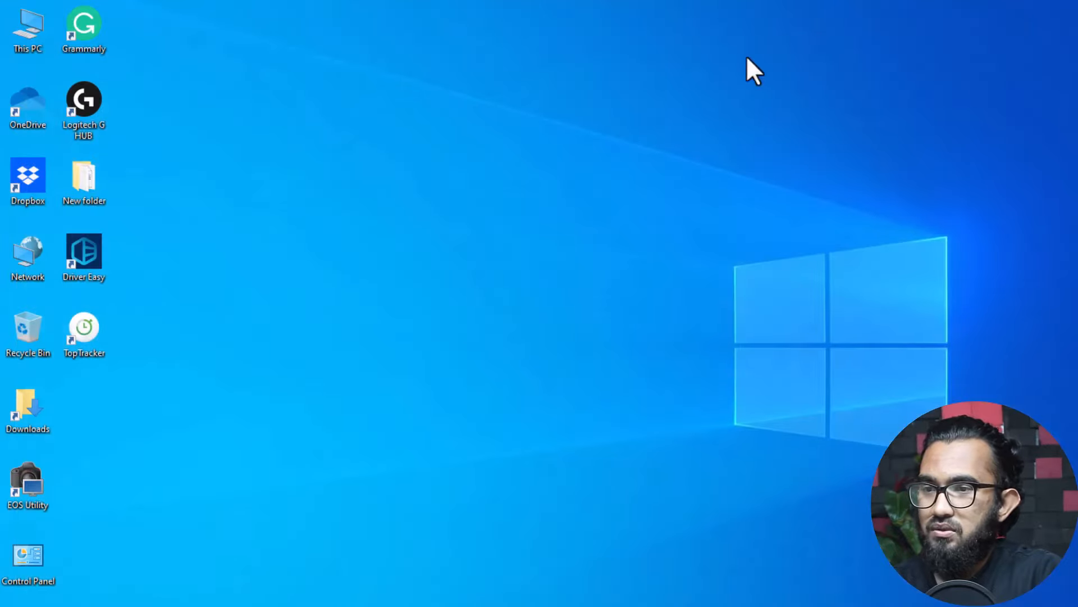
mouse_move(652, 364)
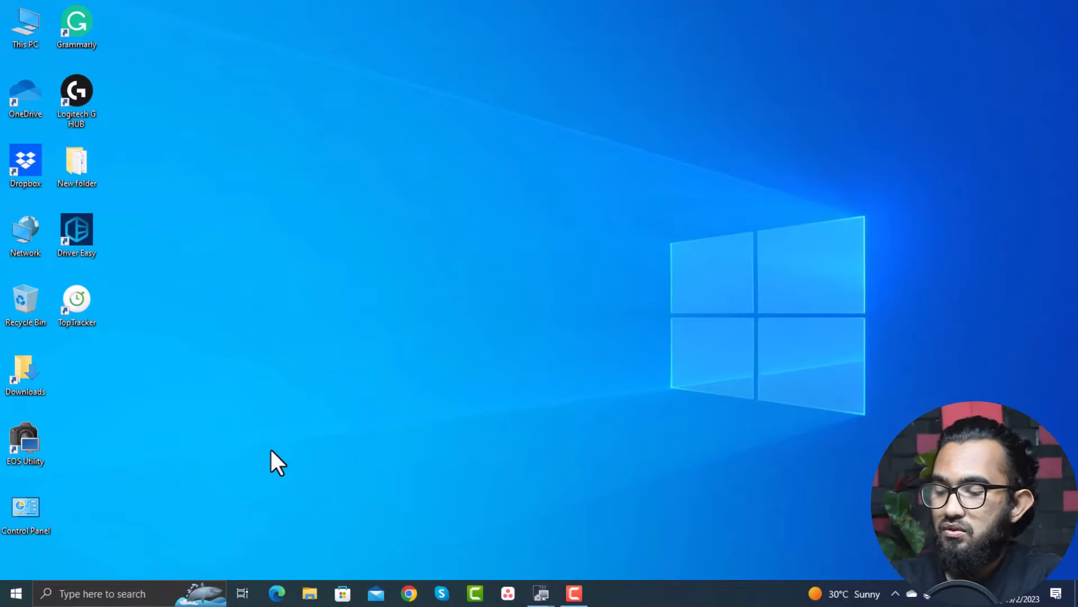
- Replace the Run text with 'devmgmt.msc' to start Device Manager
type("control appwiz.cpl")
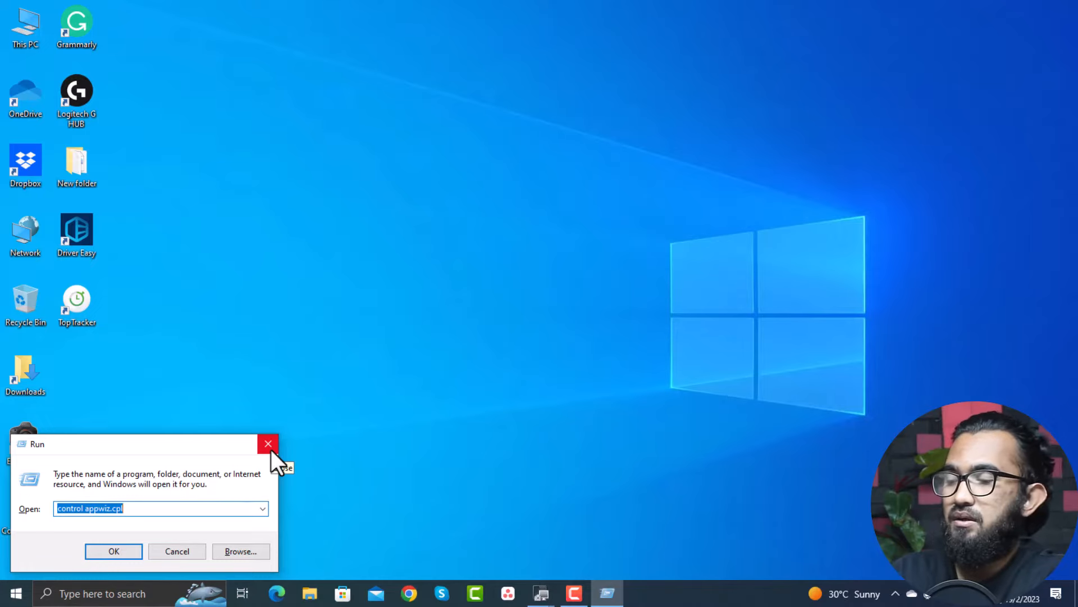
type("devmgmt.ms")
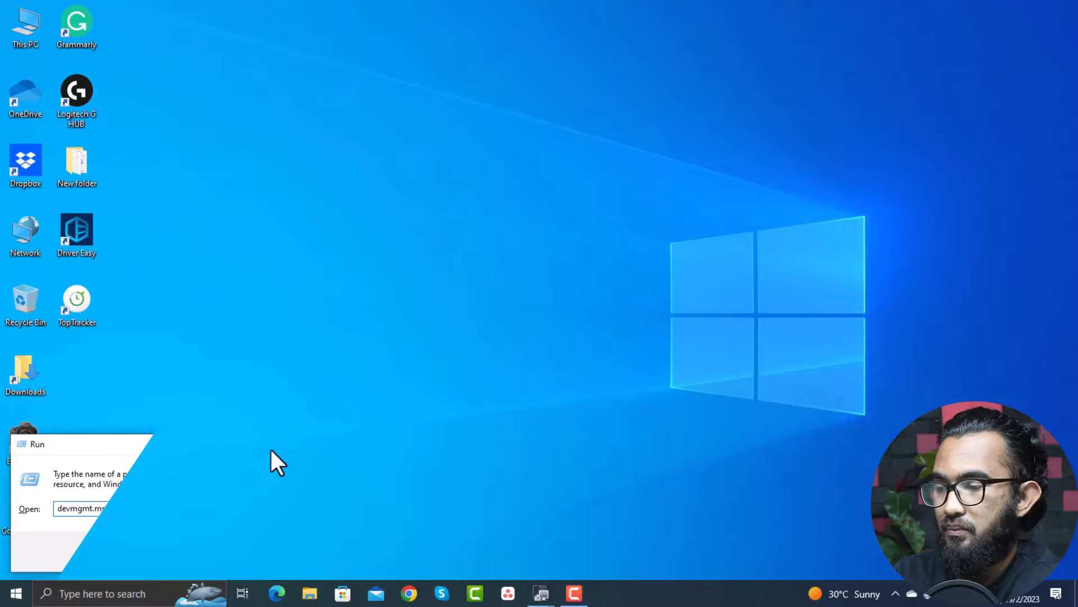
key("Enter")
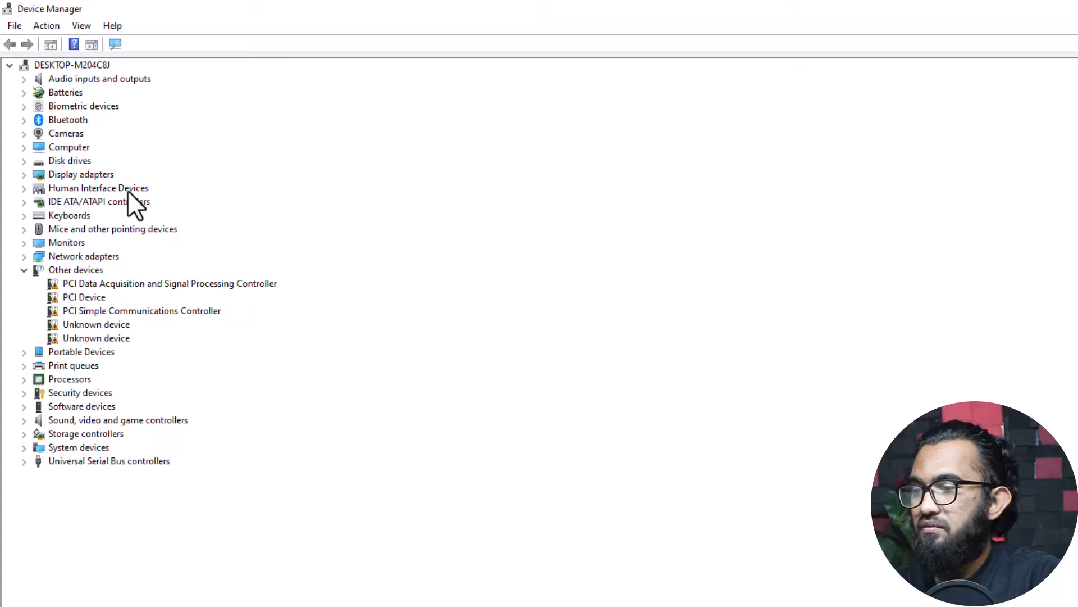
mouse_move(89, 196)
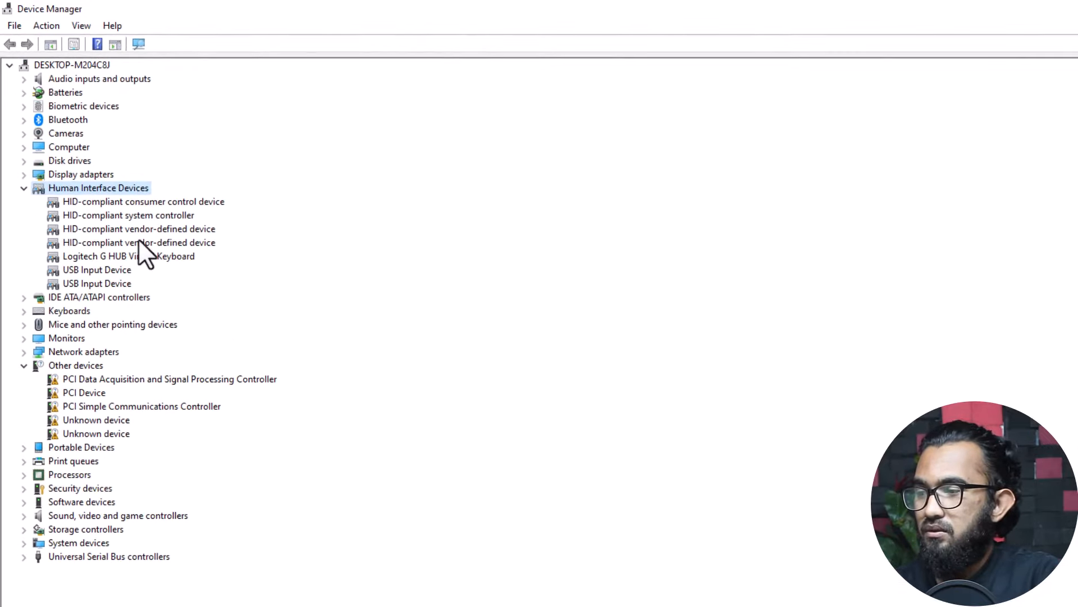
mouse_move(104, 288)
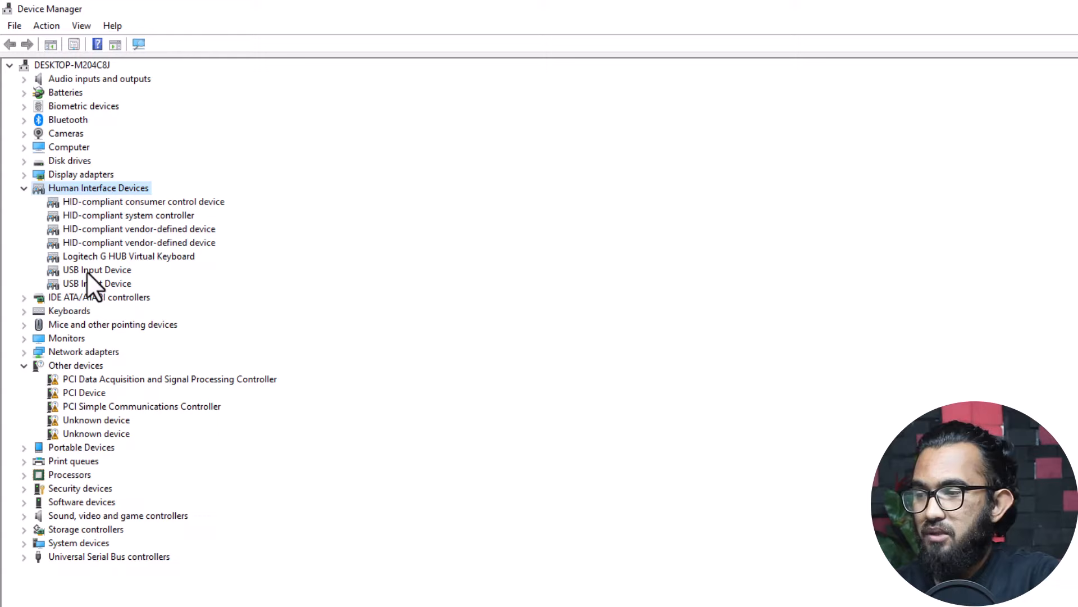
- Uninstall the first USB Input Device and close Device Manager
right_click(96, 269)
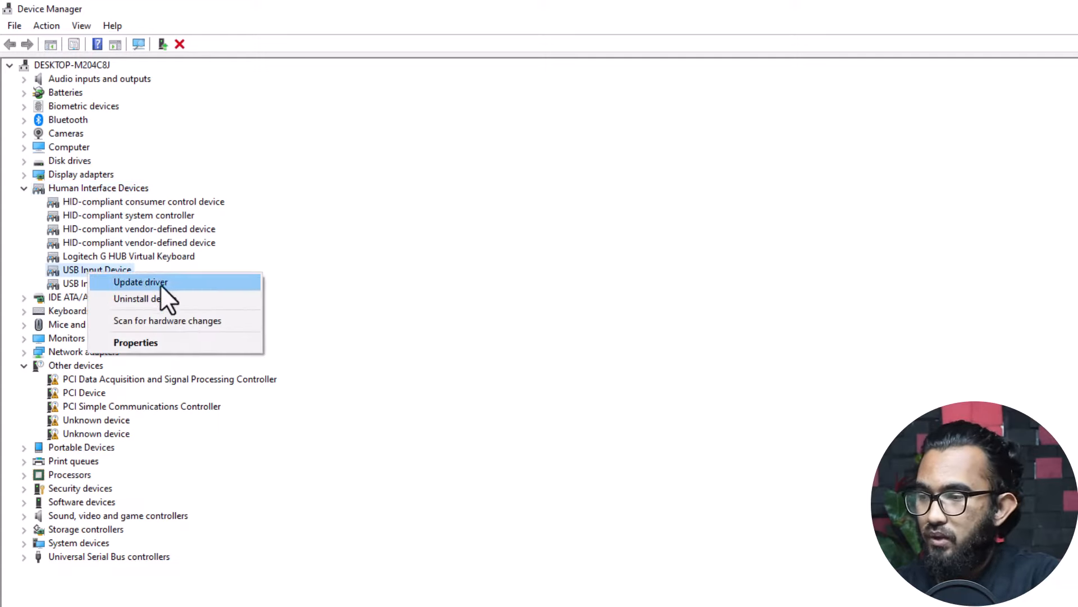
left_click(138, 298)
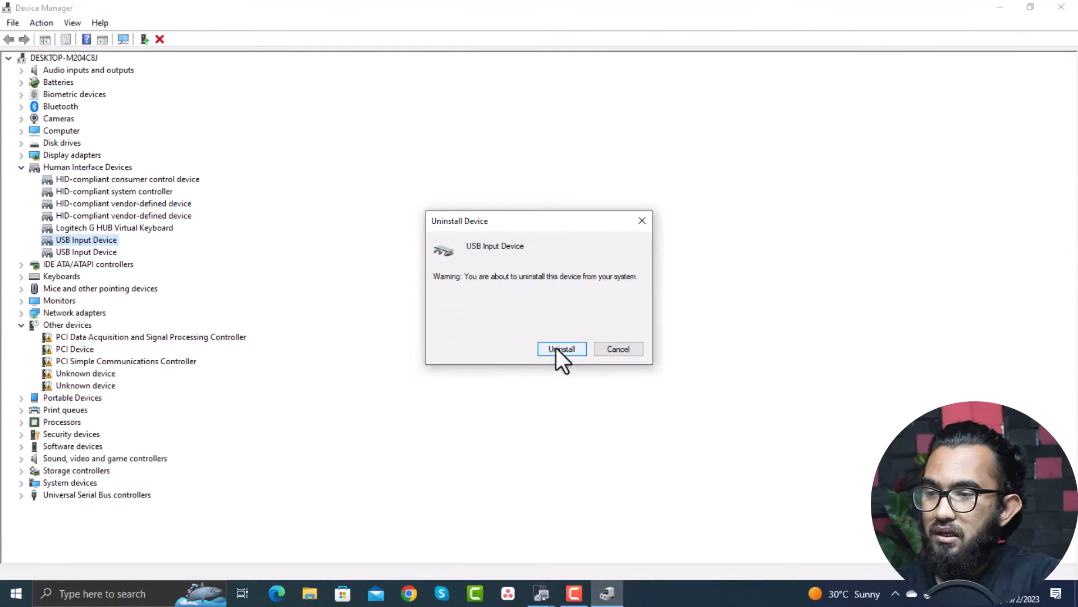
left_click(561, 348)
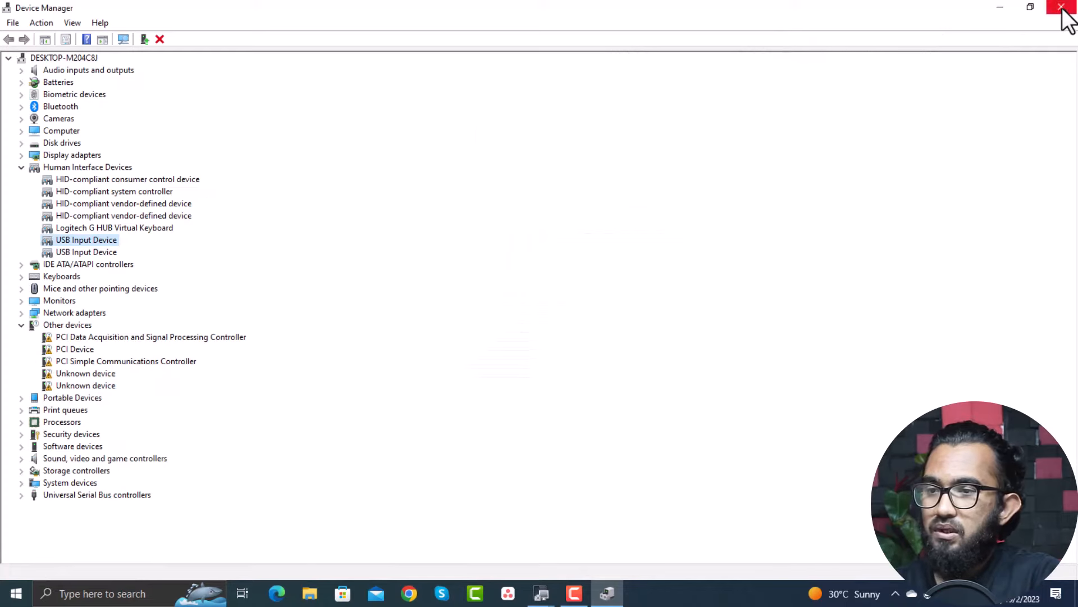
left_click(1064, 7)
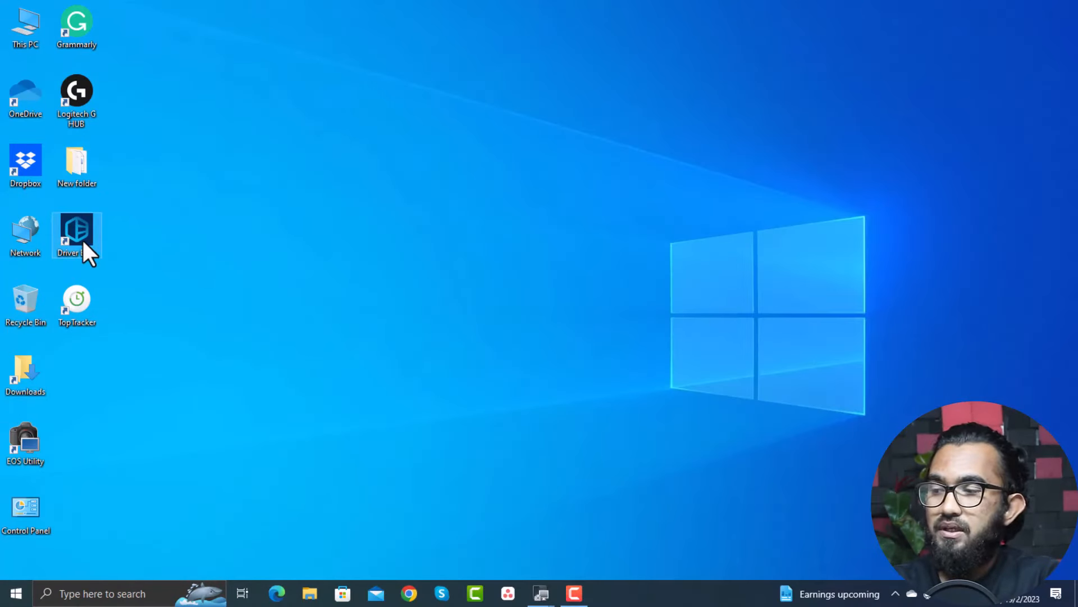
- Launch Driver Easy from its desktop shortcut and start Scan Now
double_click(76, 234)
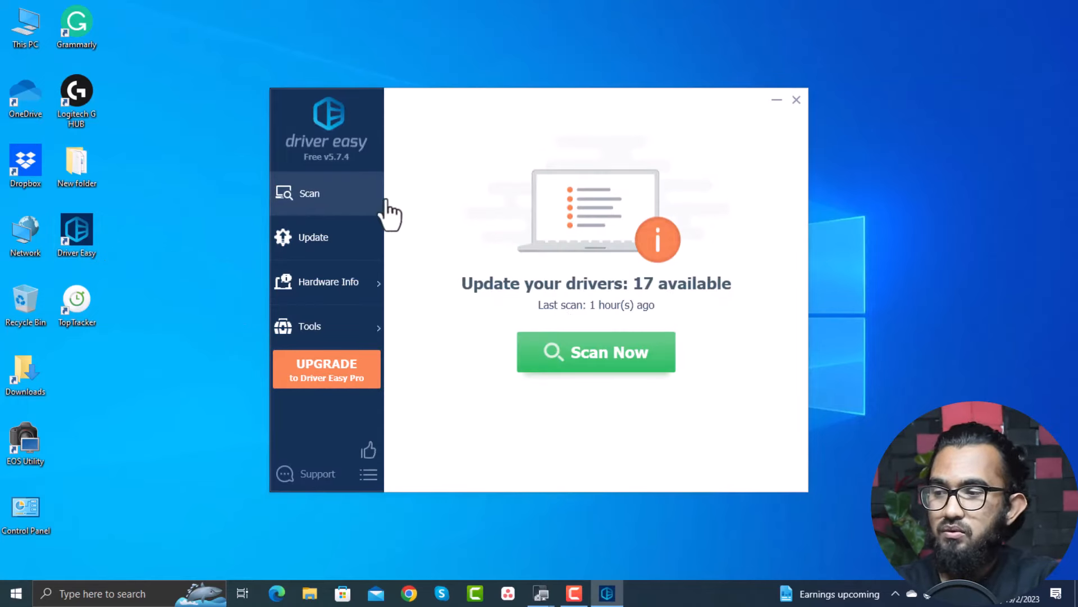
left_click(595, 351)
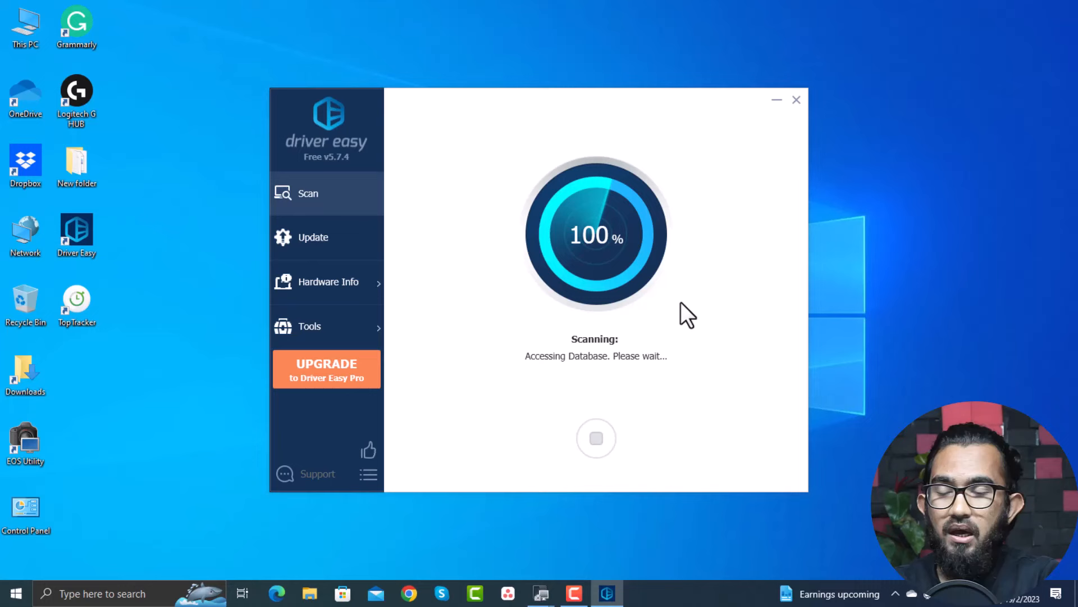
mouse_move(646, 258)
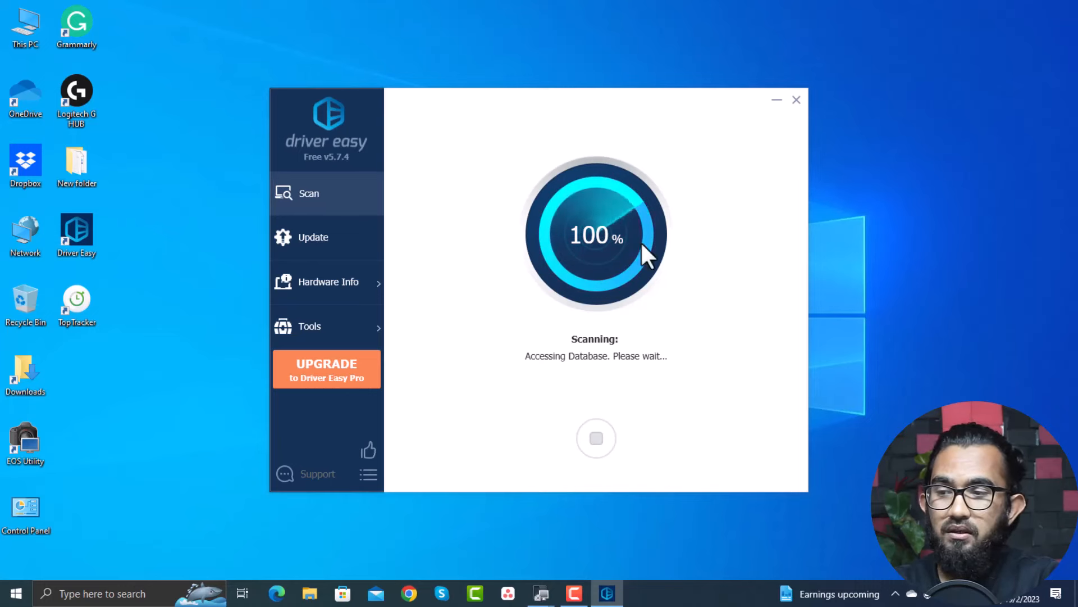
mouse_move(624, 309)
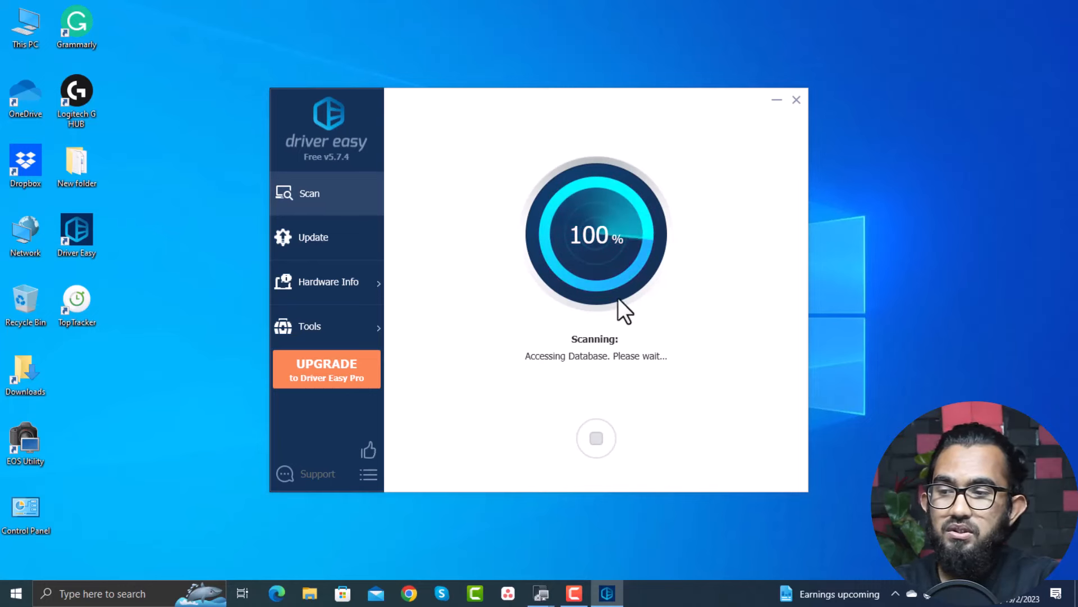